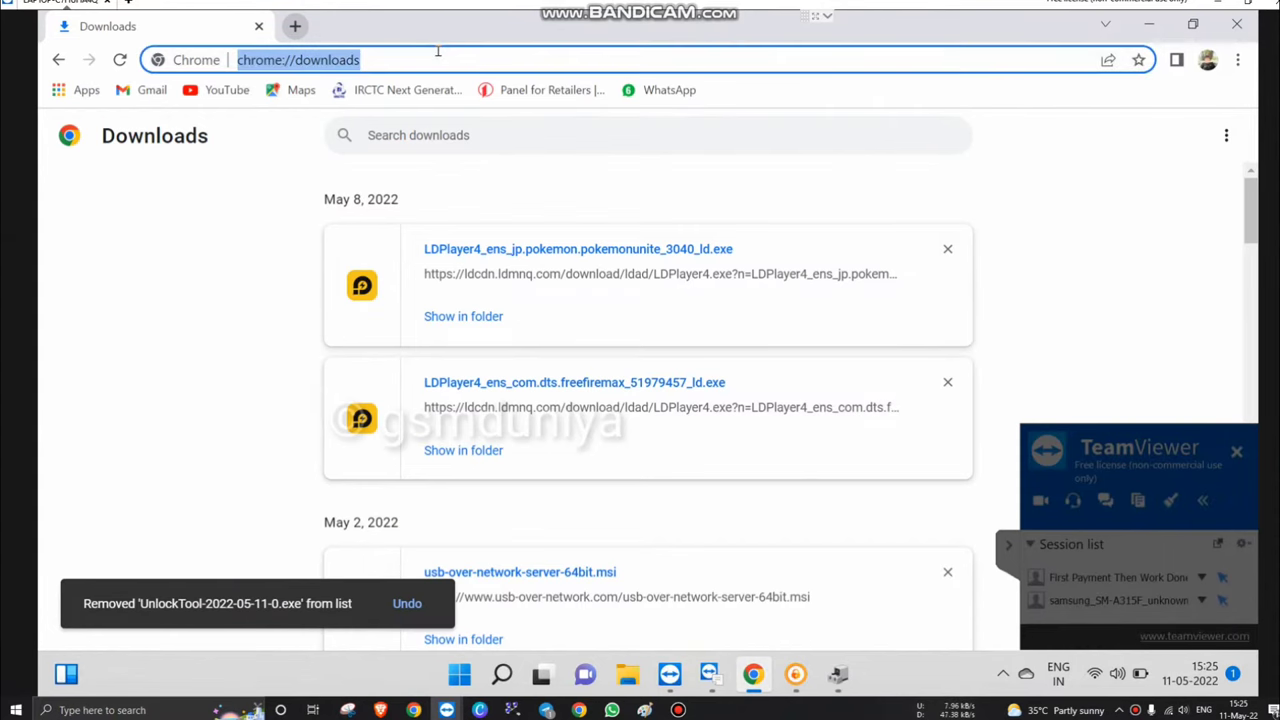
Search Google for 'chimera tool setup' from the Chrome address bar
text(chimera)
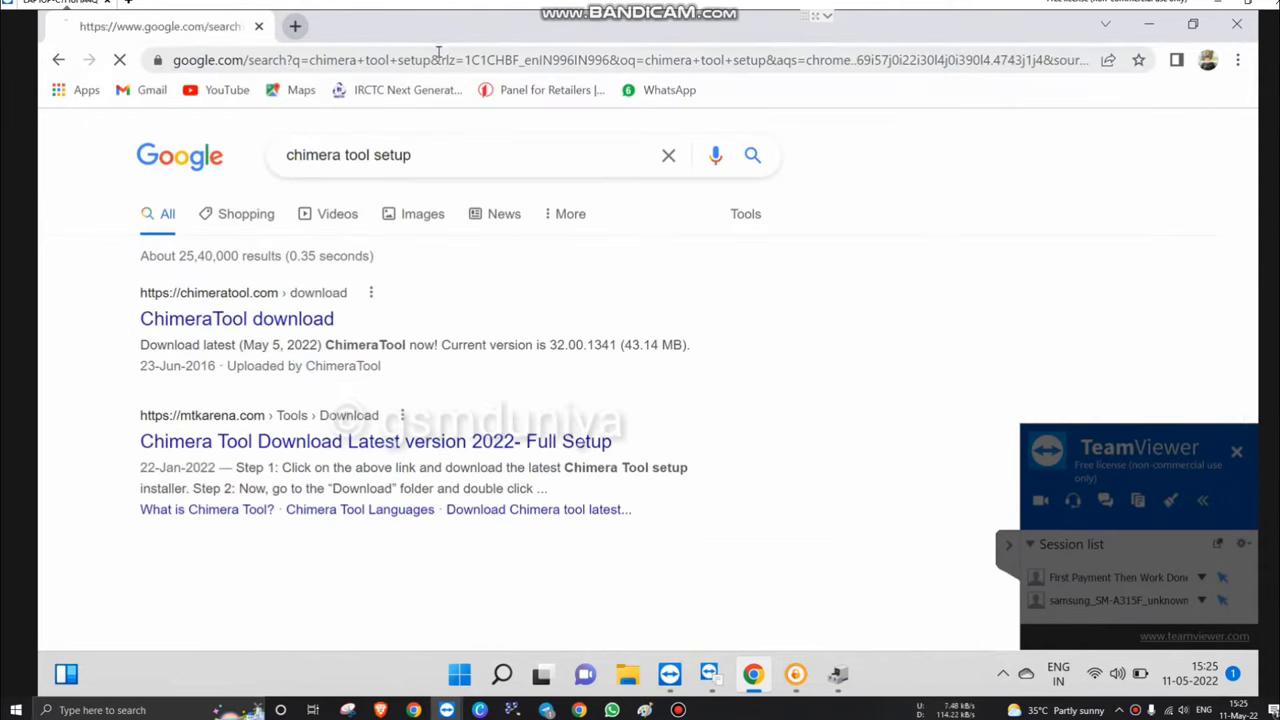
Download the ChimeraTool installer from the chimeratool.com download page
click(236, 318)
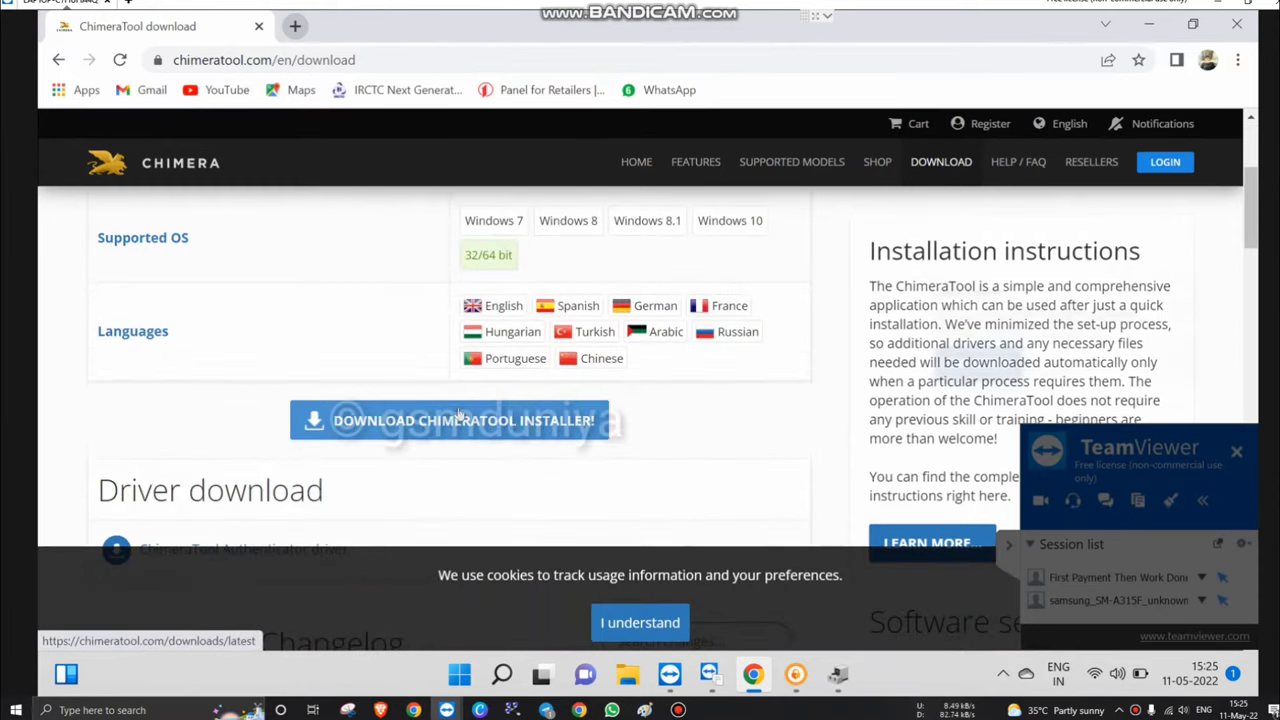
click(448, 420)
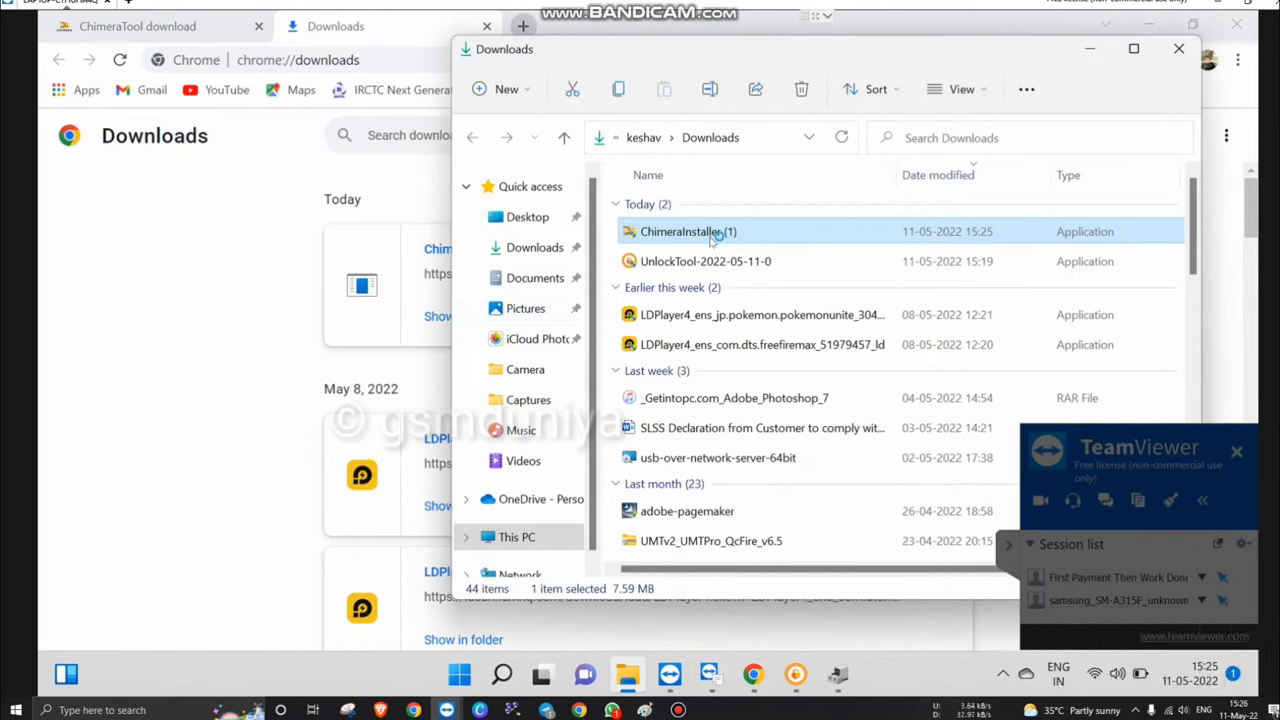
Launch ChimeraInstaller (1) from Downloads and close the folder window
double_click(687, 231)
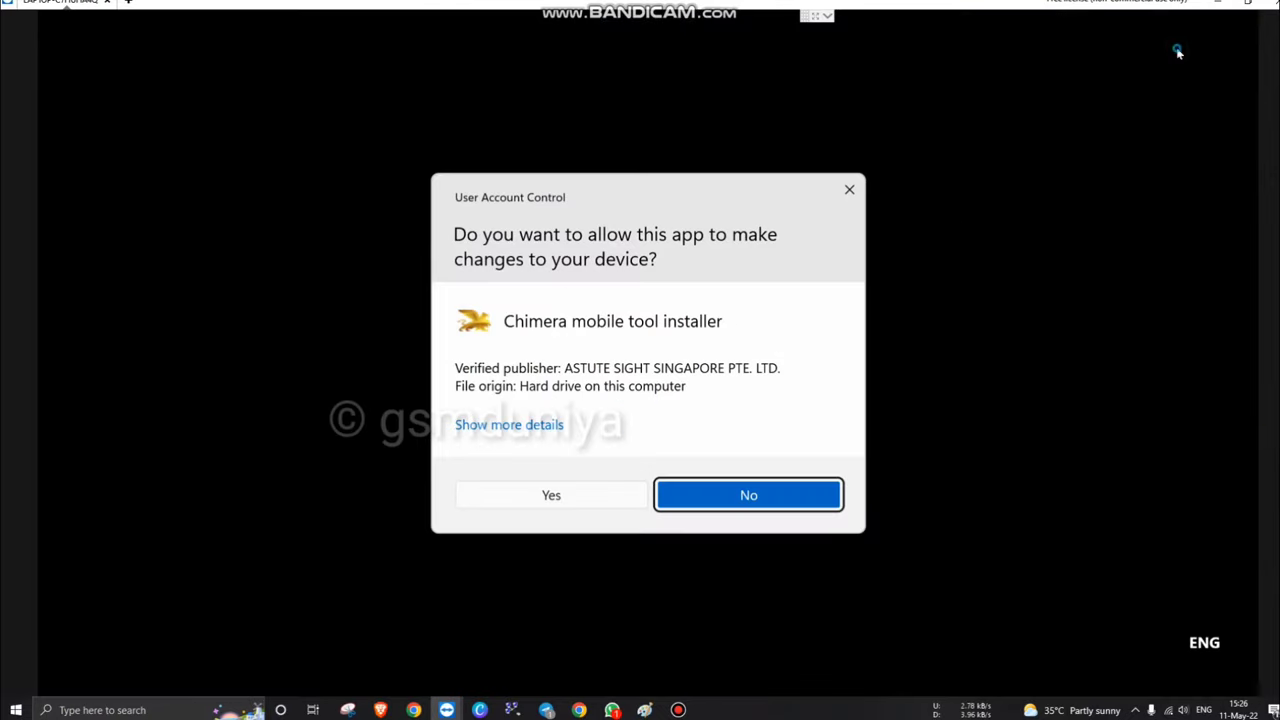
mouse_move(551, 495)
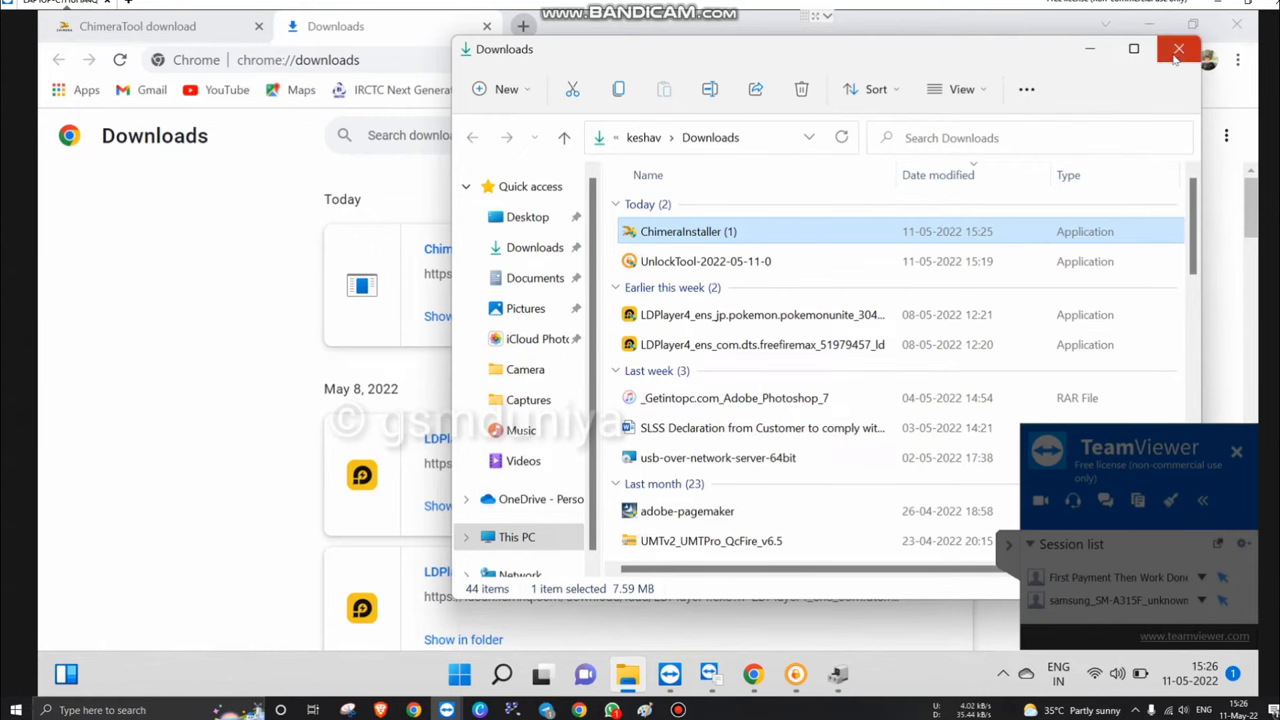
click(1178, 48)
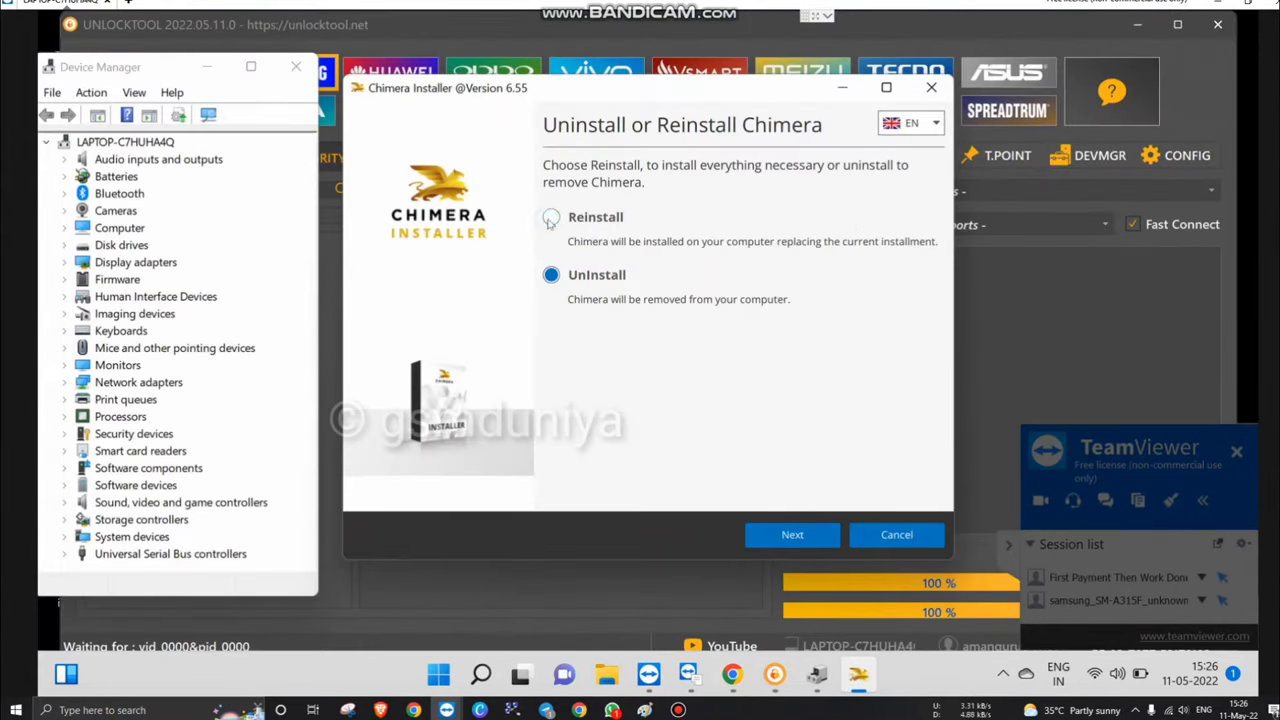
Choose Reinstall, accept the licence agreement, and select Custom Install
click(792, 534)
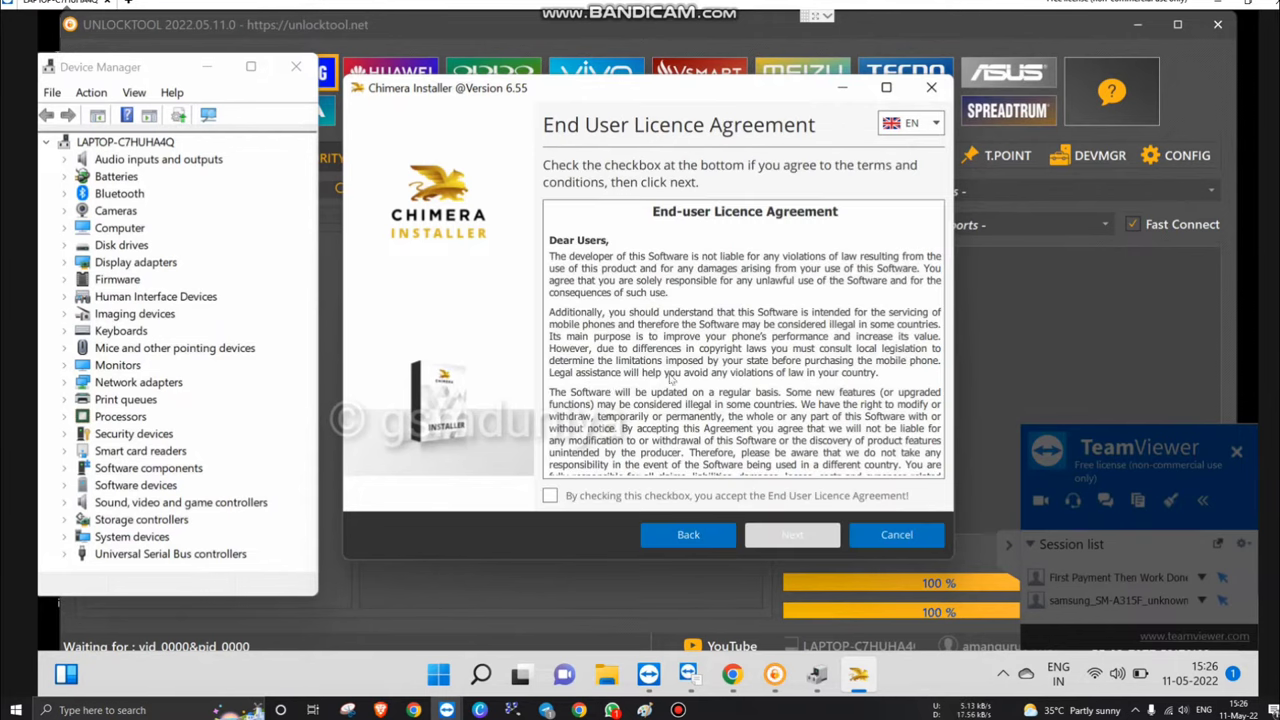
click(549, 495)
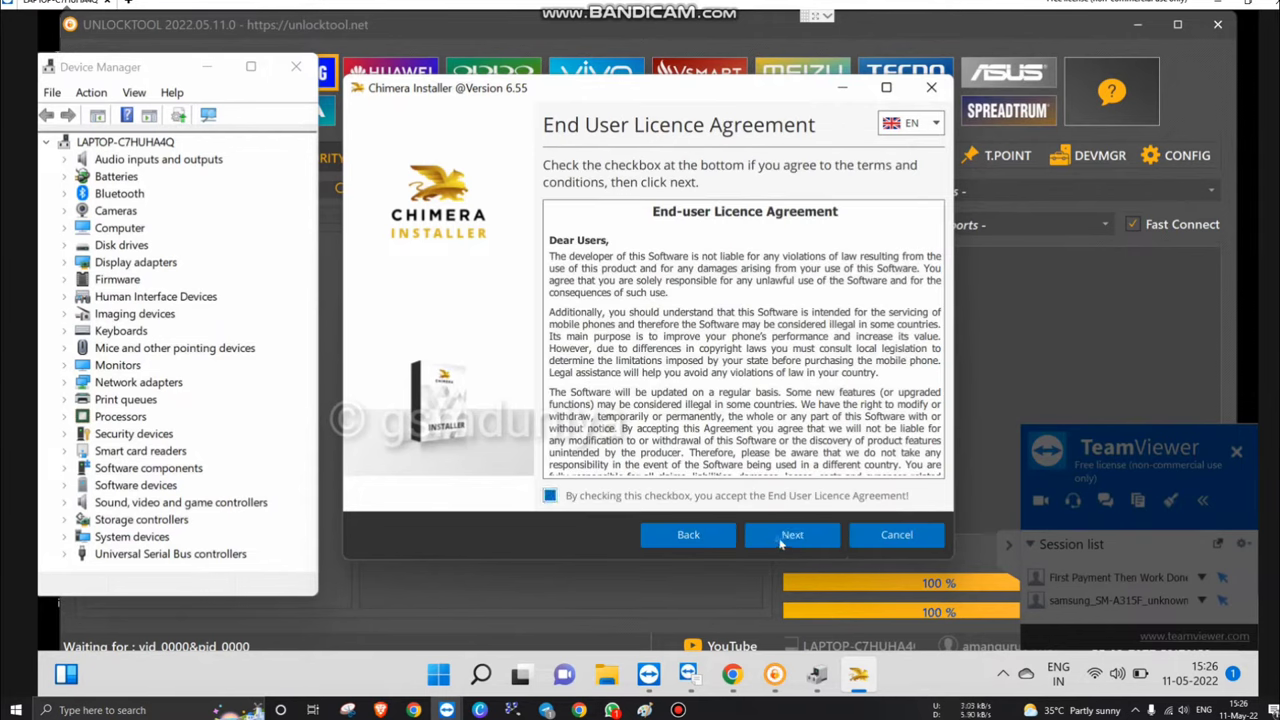
click(792, 534)
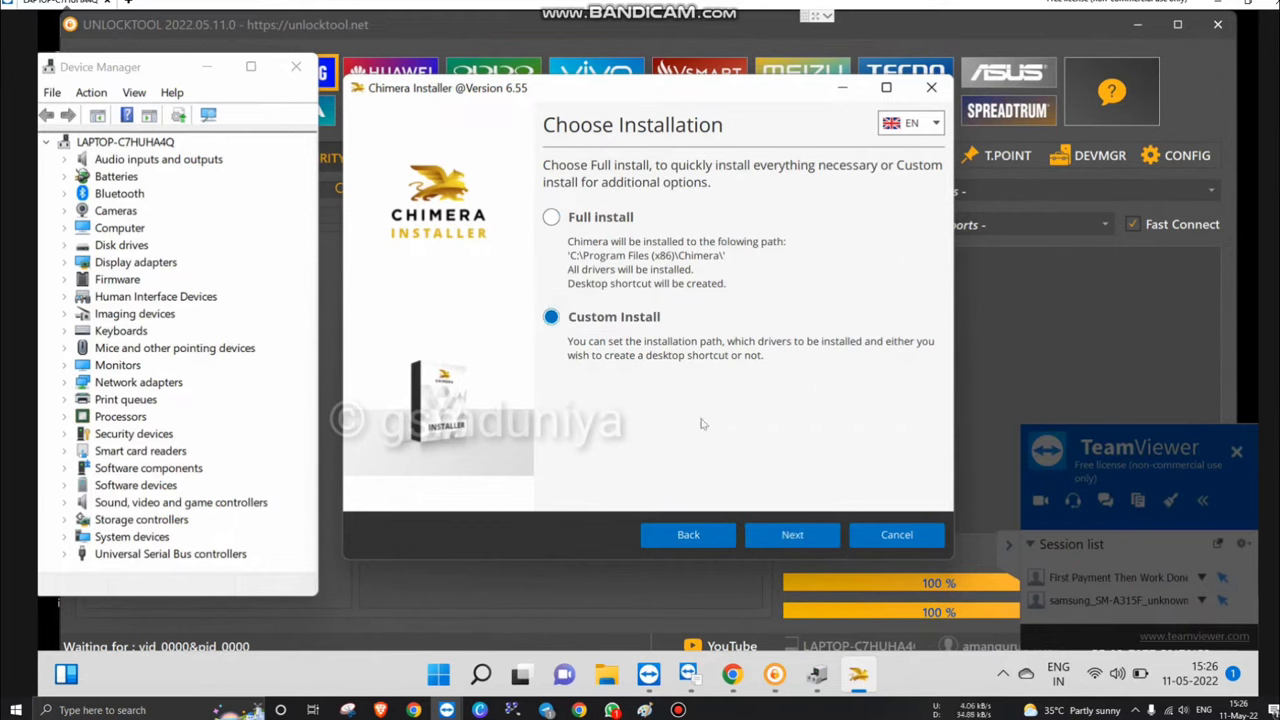
click(792, 534)
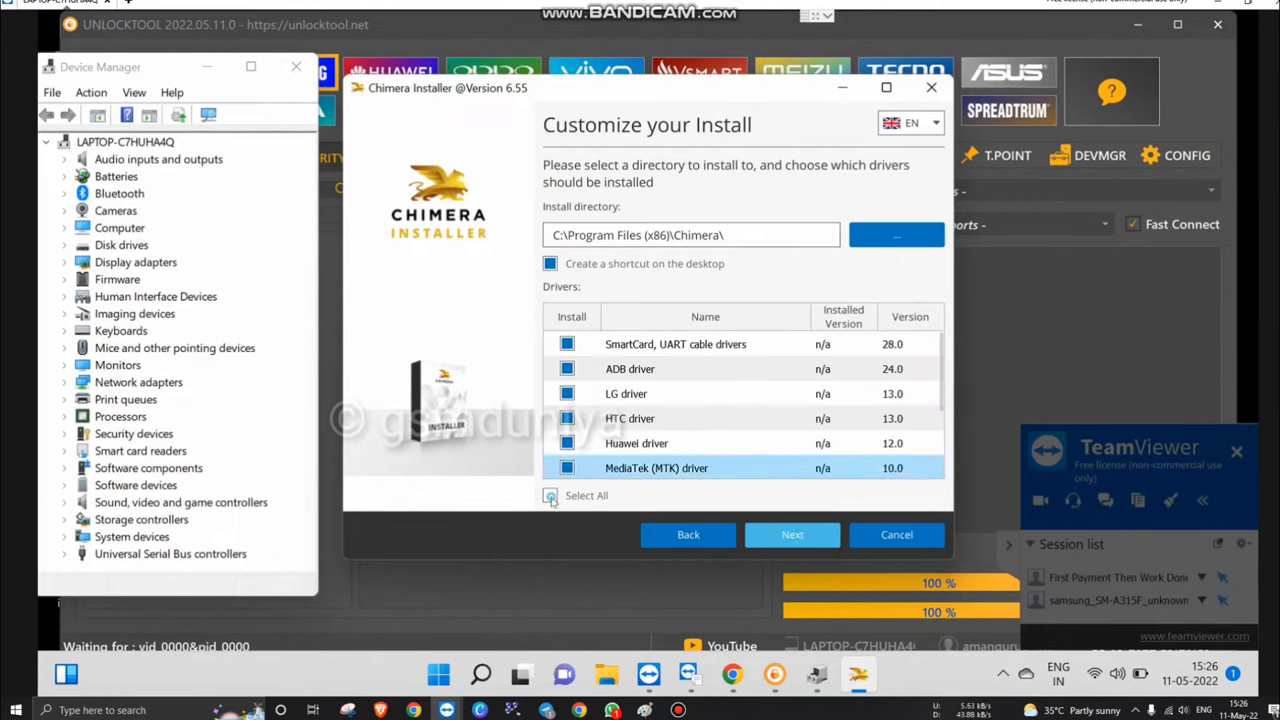
Clear all drivers except MediaTek (MTK) and start the installation
click(549, 495)
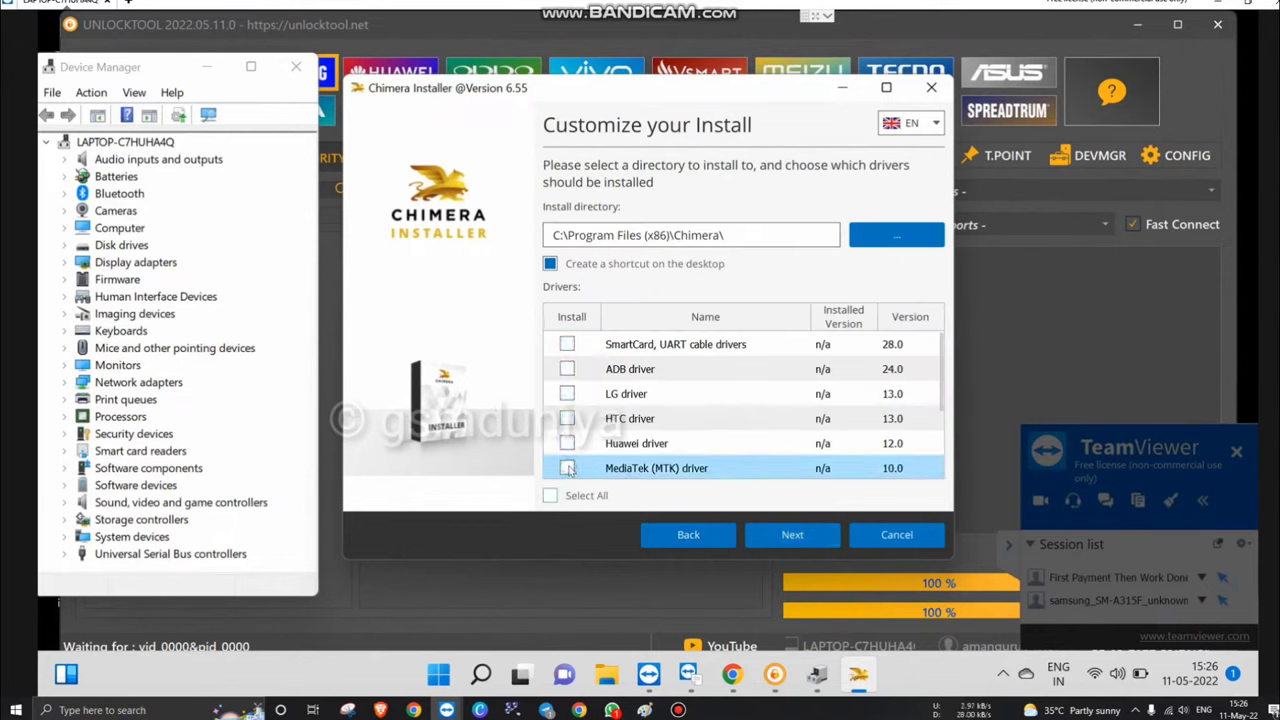
scroll(down, 3)
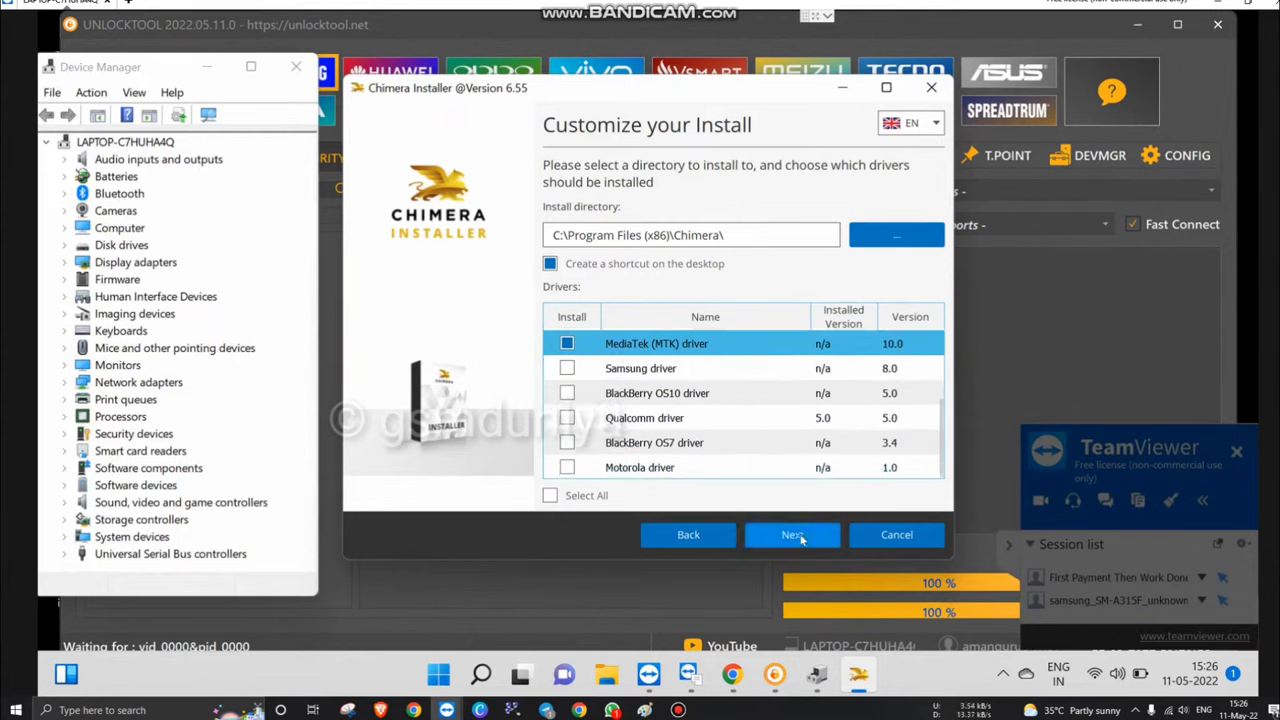
click(792, 534)
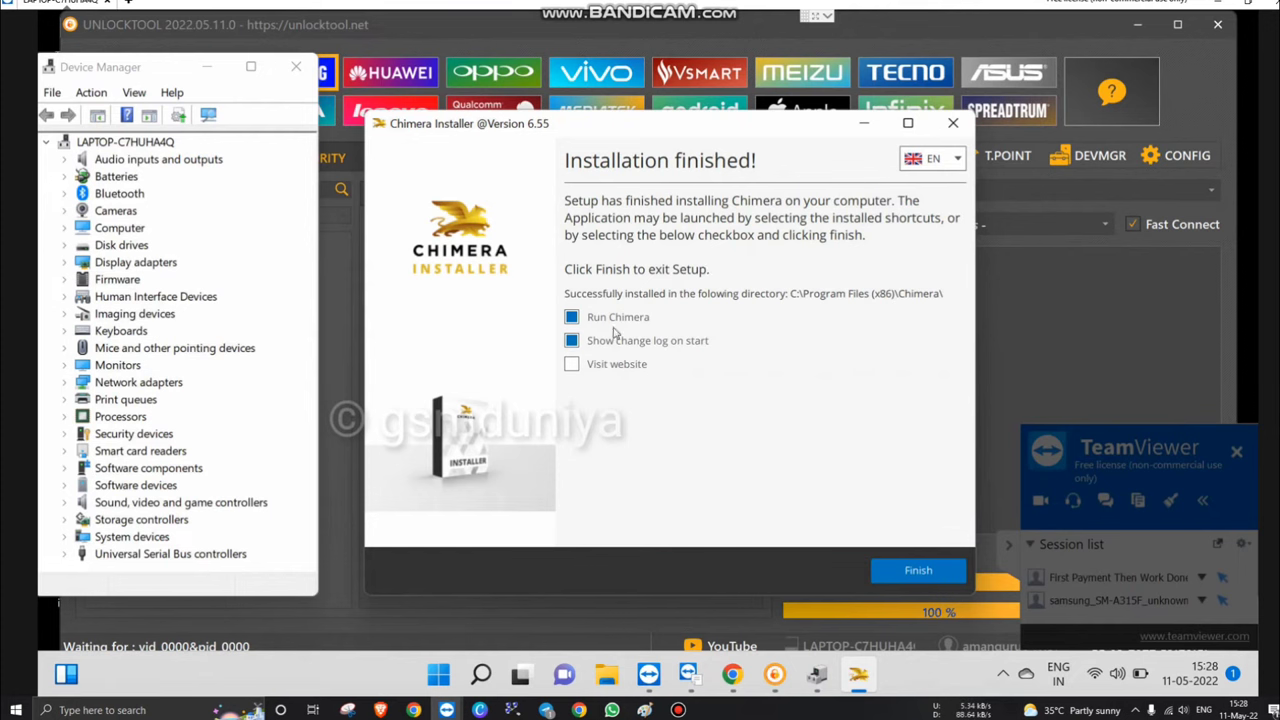
Click Finish once Chimera is installed in C:\Program Files (x86)\Chimera\
click(916, 570)
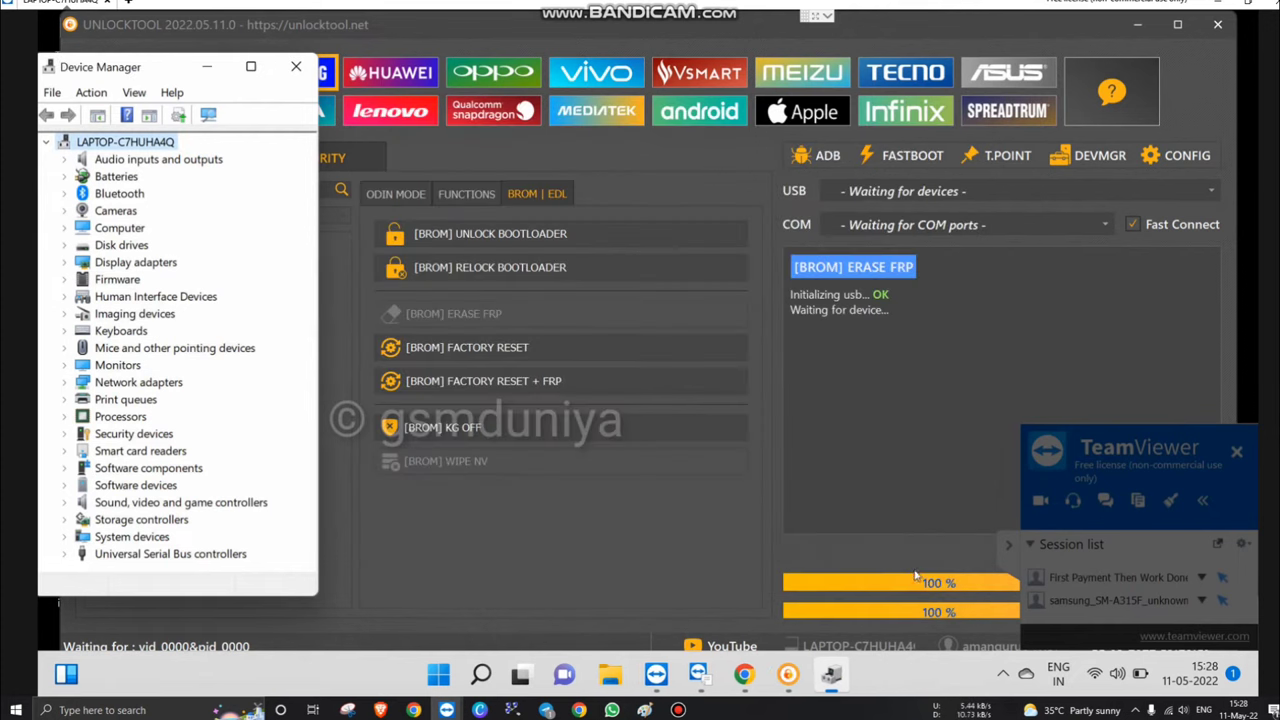